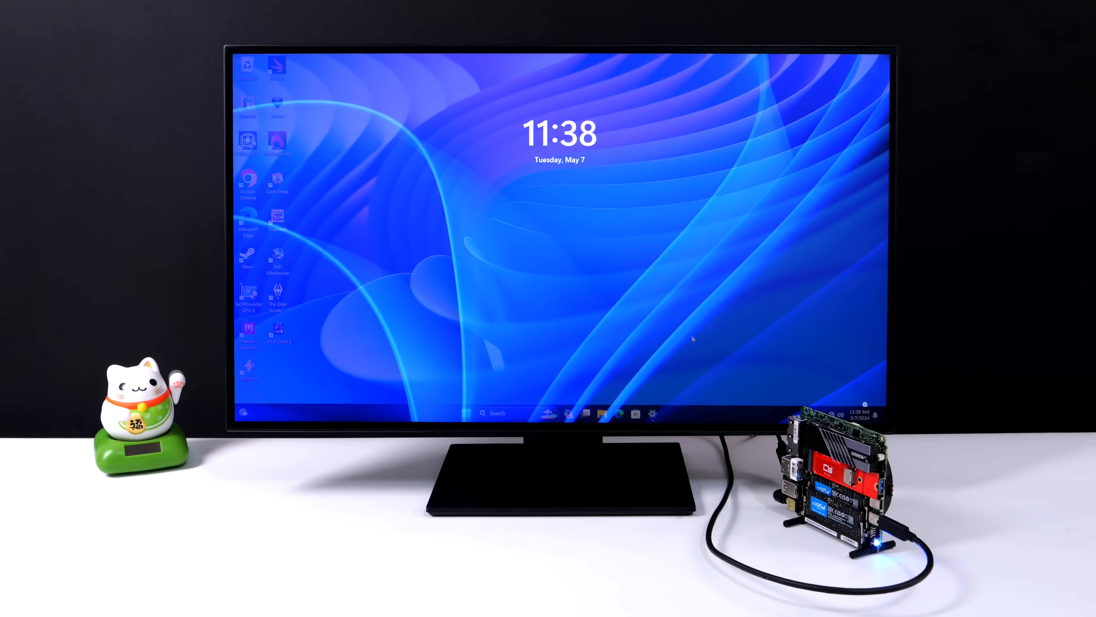
# - Dismiss the lock screen to reach the Windows 11 desktop
pyautogui.click(467, 413)
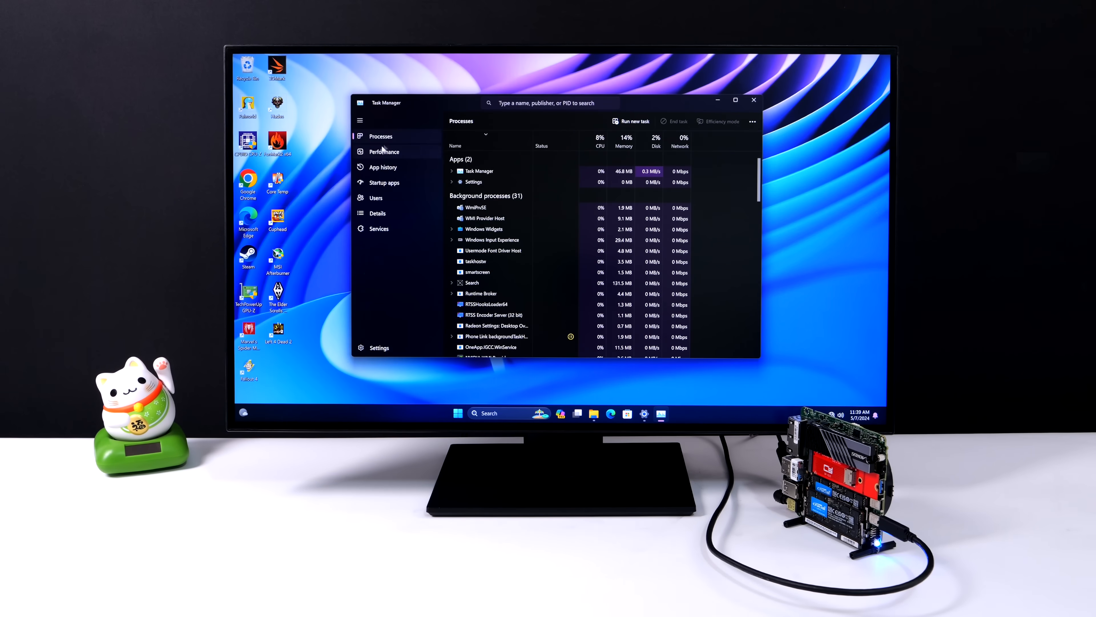
# - Review the Performance graphs for CPU, Memory and GPU 0, then close Task Manager
pyautogui.click(384, 152)
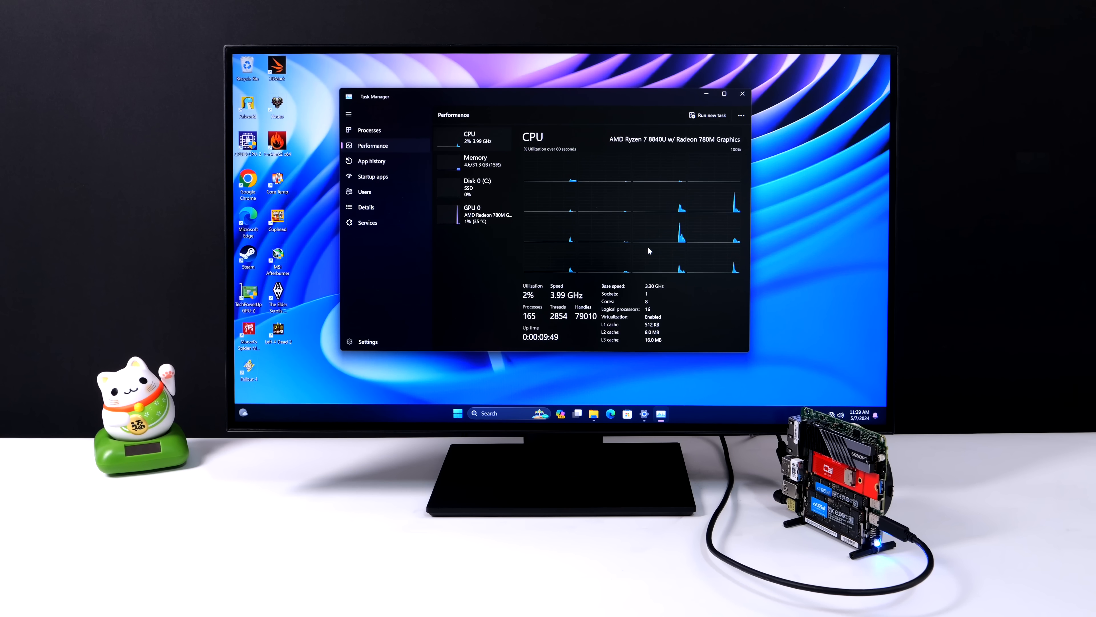
pyautogui.click(474, 160)
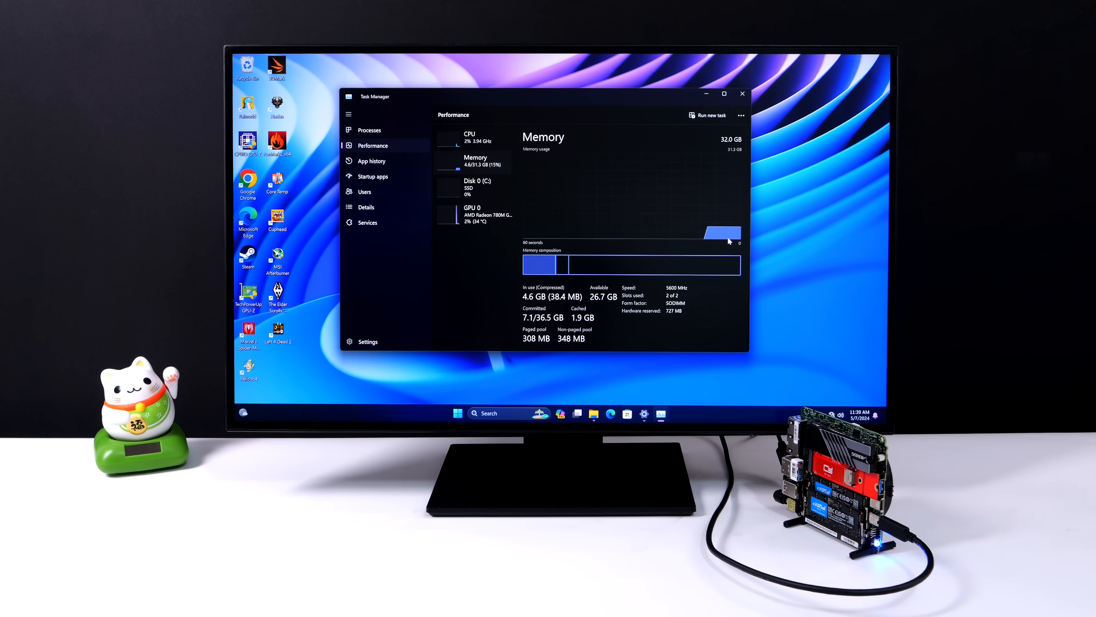
pyautogui.moveTo(683, 299)
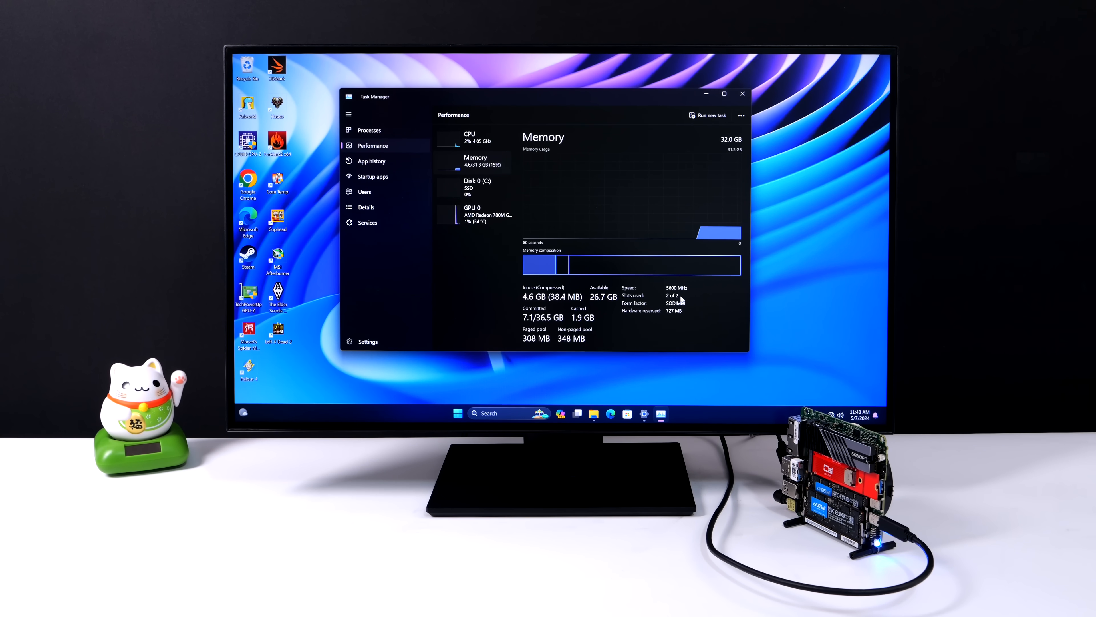
pyautogui.moveTo(468, 217)
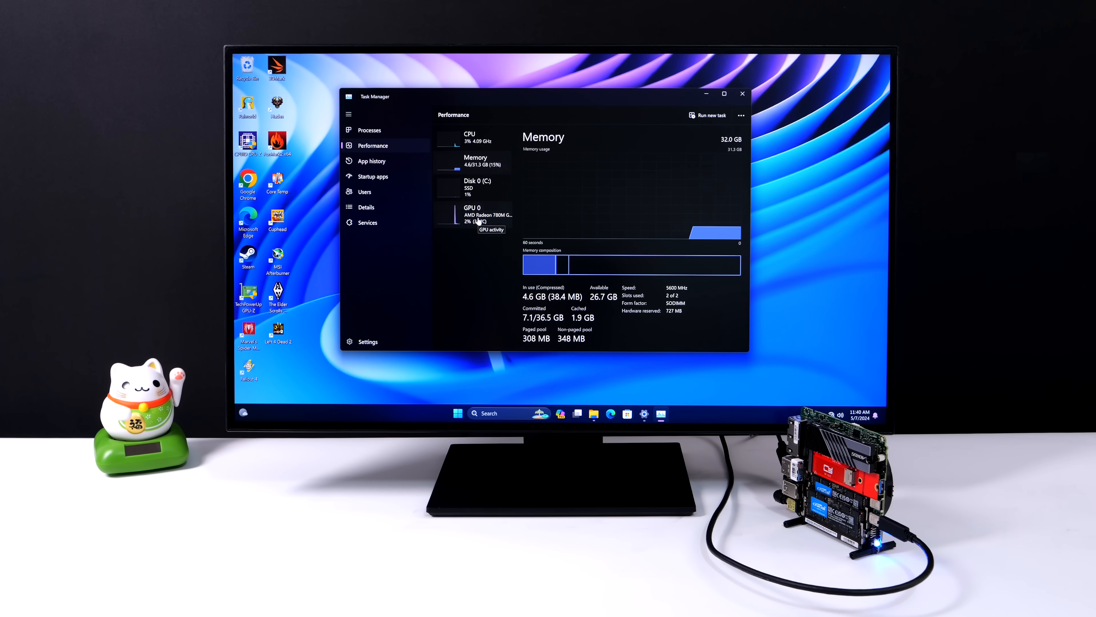
pyautogui.click(473, 215)
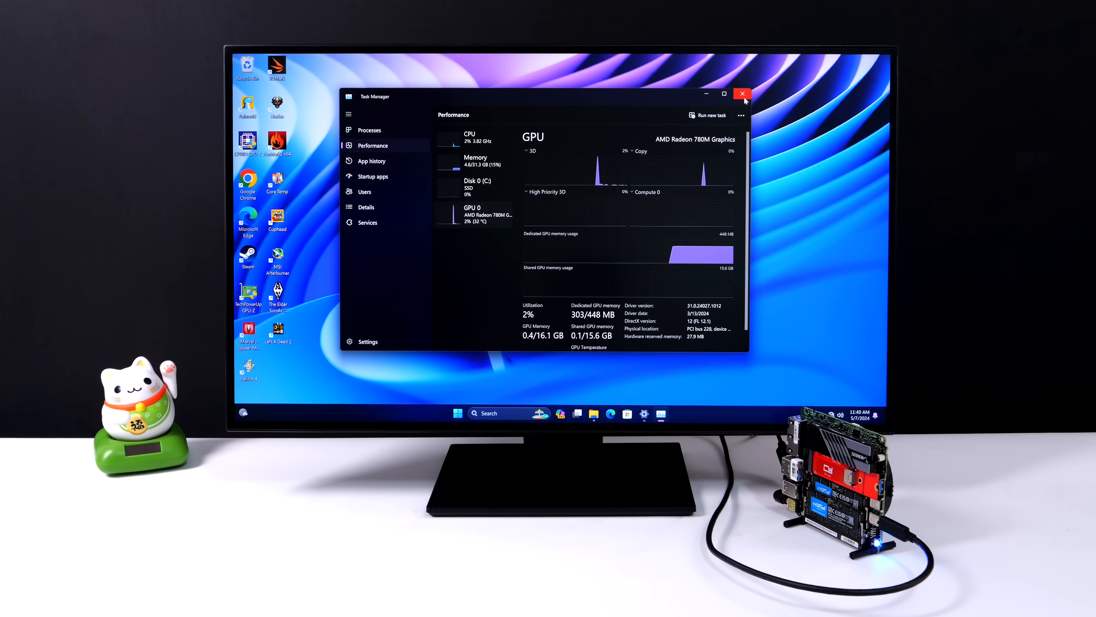
pyautogui.click(743, 94)
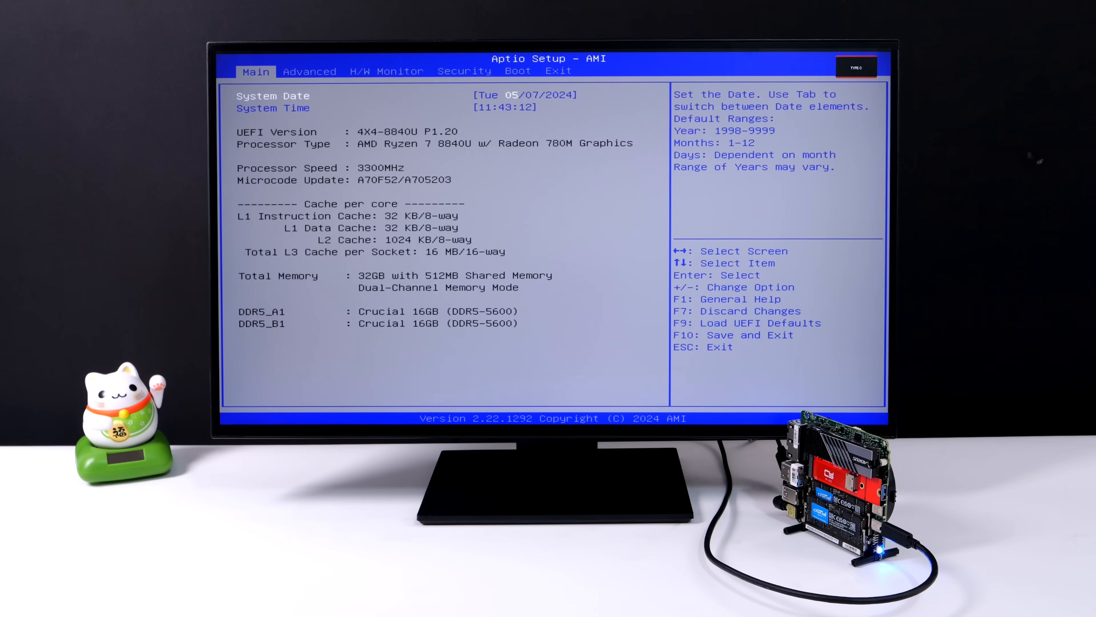
# - Read the processor and memory info on the Aptio Setup Main page
pyautogui.click(309, 71)
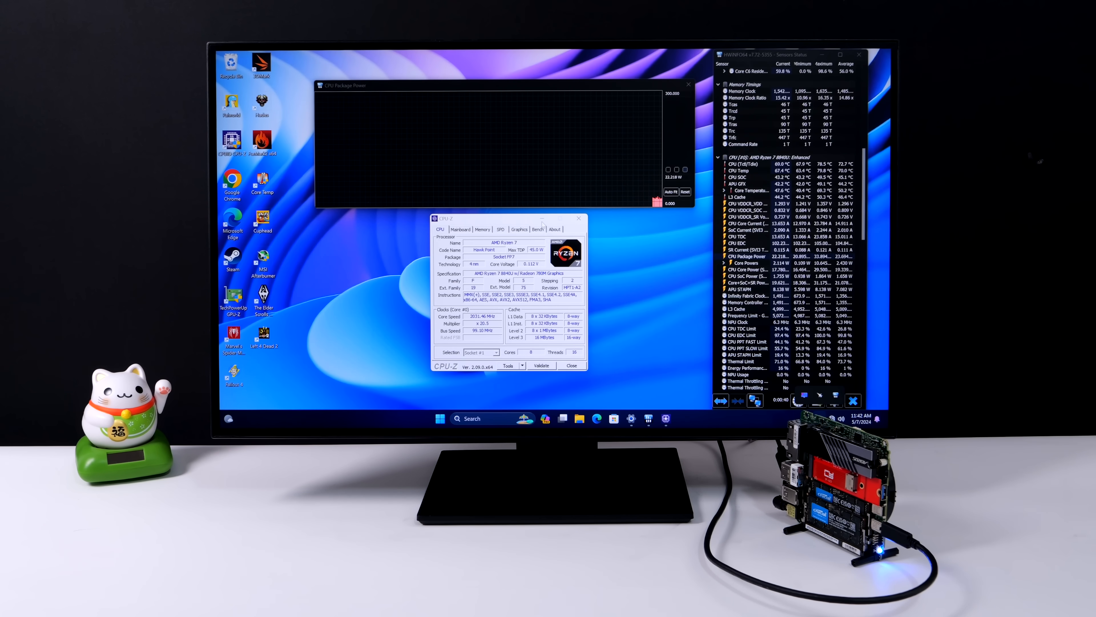
# - Run the Bench CPU test on CPU-Z's Bench page
pyautogui.click(538, 228)
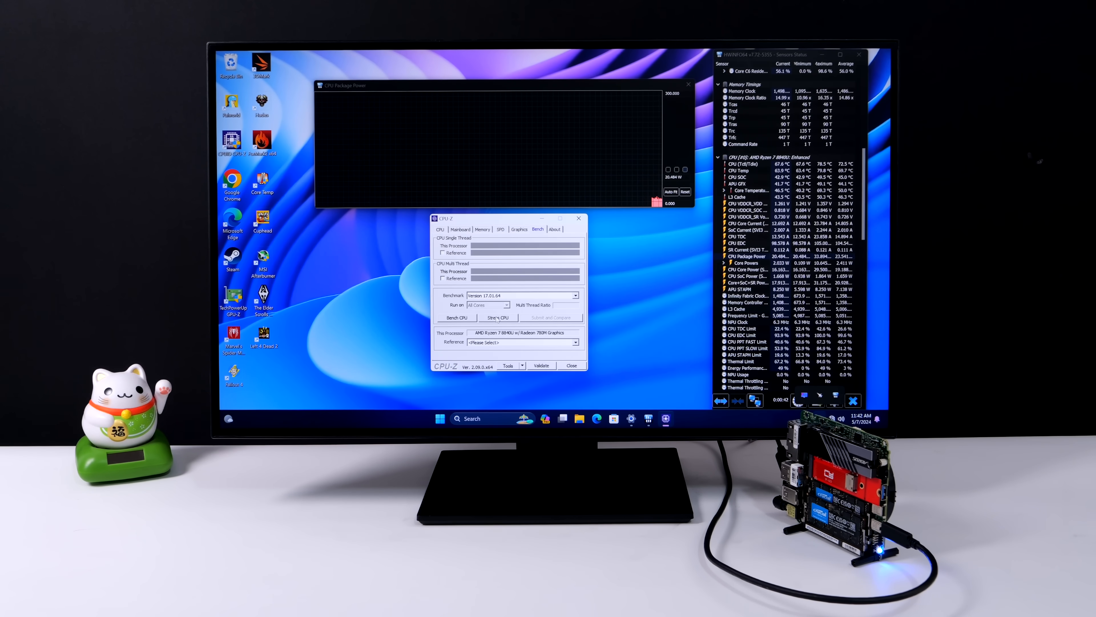
pyautogui.click(457, 317)
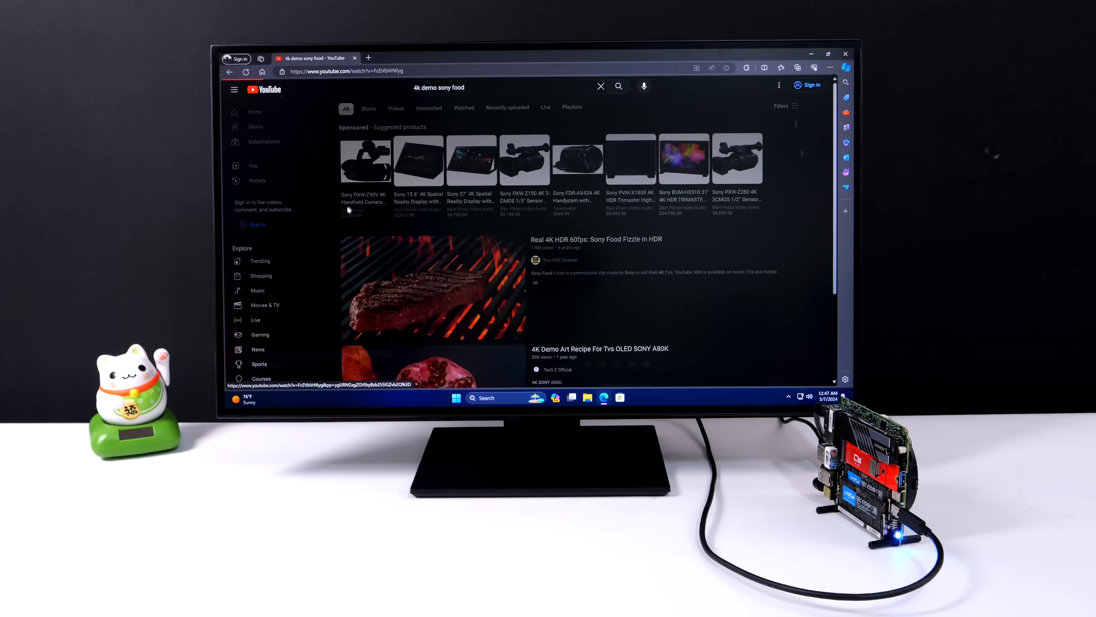
# - Play the Real 4K HDR Sony food video at 2160p60 quality with stats showing
pyautogui.click(432, 287)
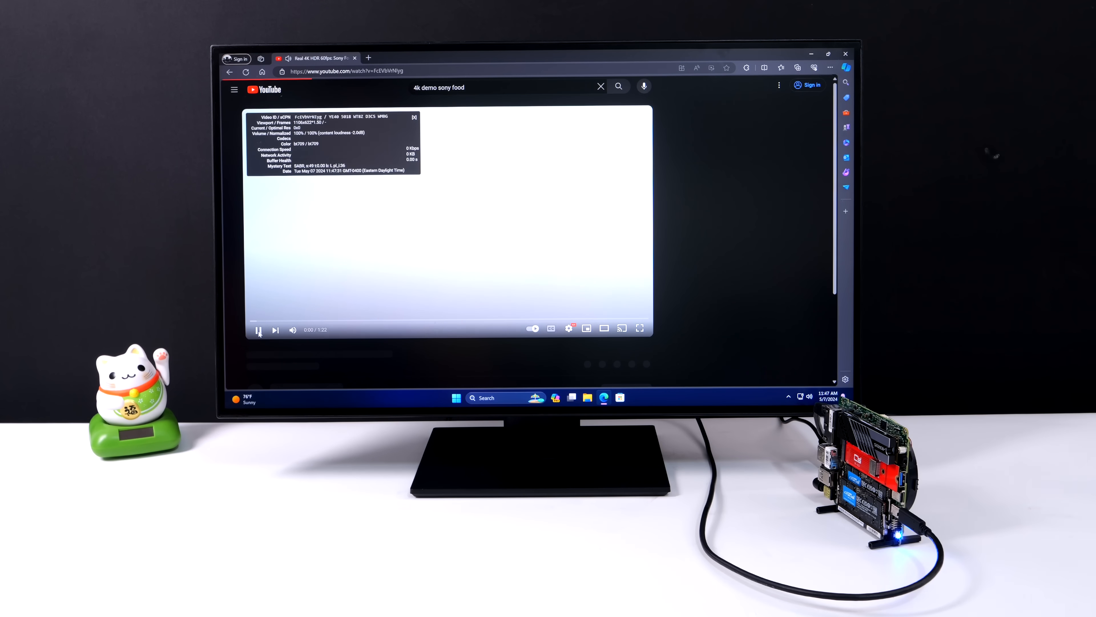
pyautogui.click(639, 327)
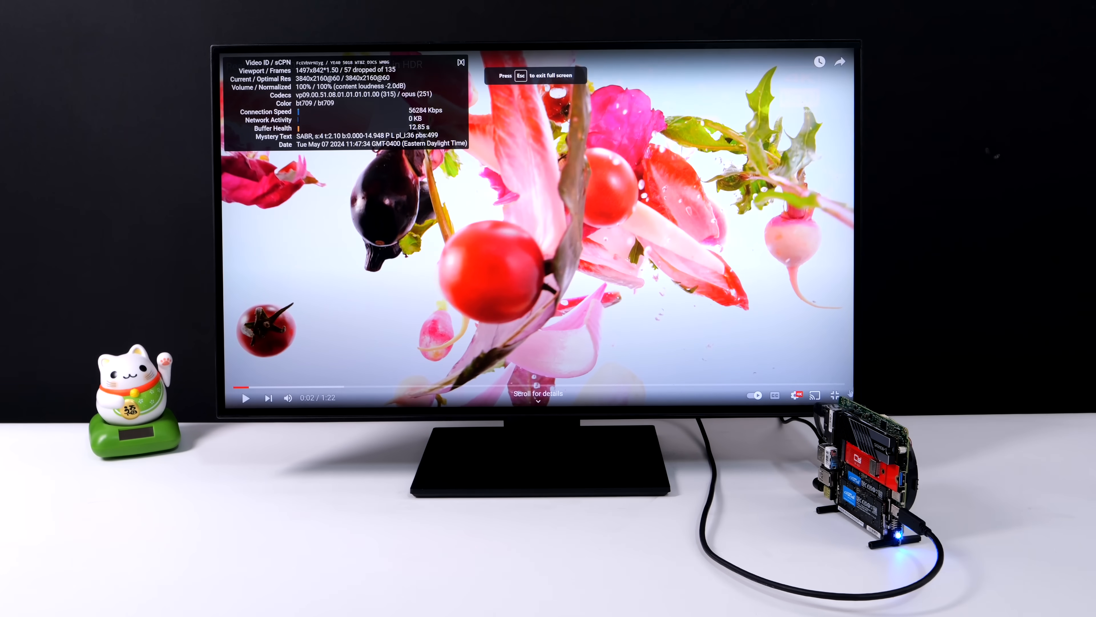
pyautogui.click(774, 395)
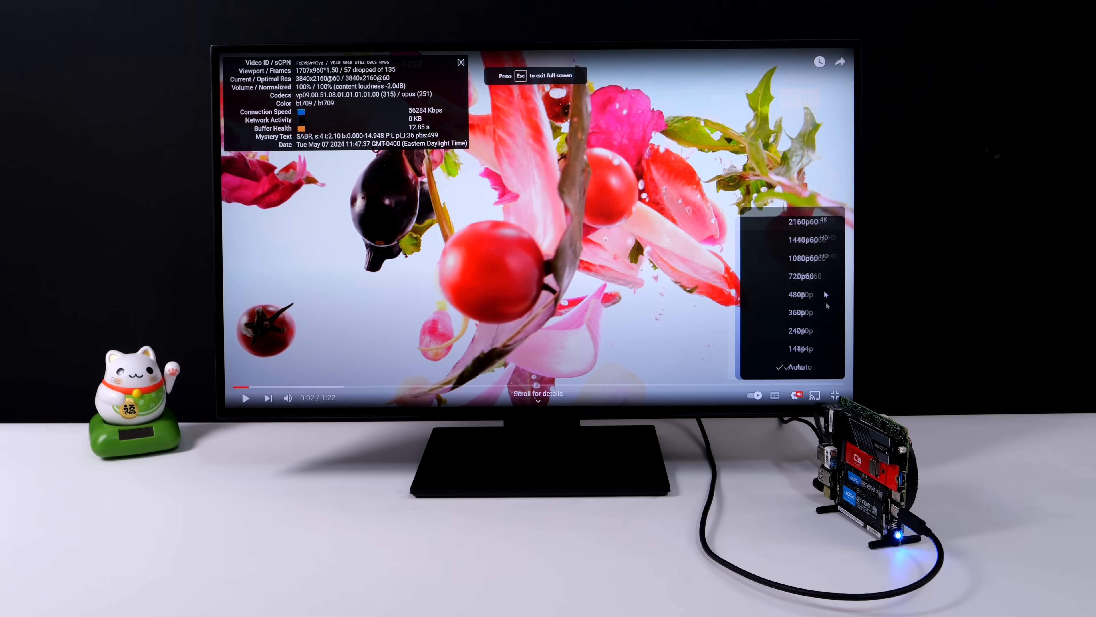
pyautogui.click(804, 240)
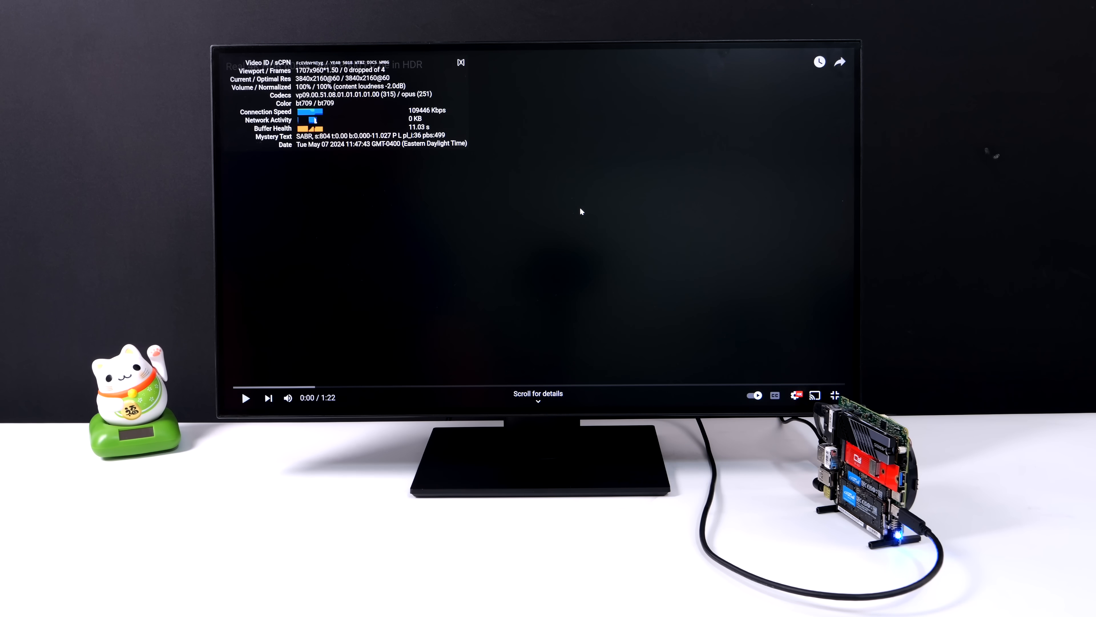
pyautogui.click(245, 398)
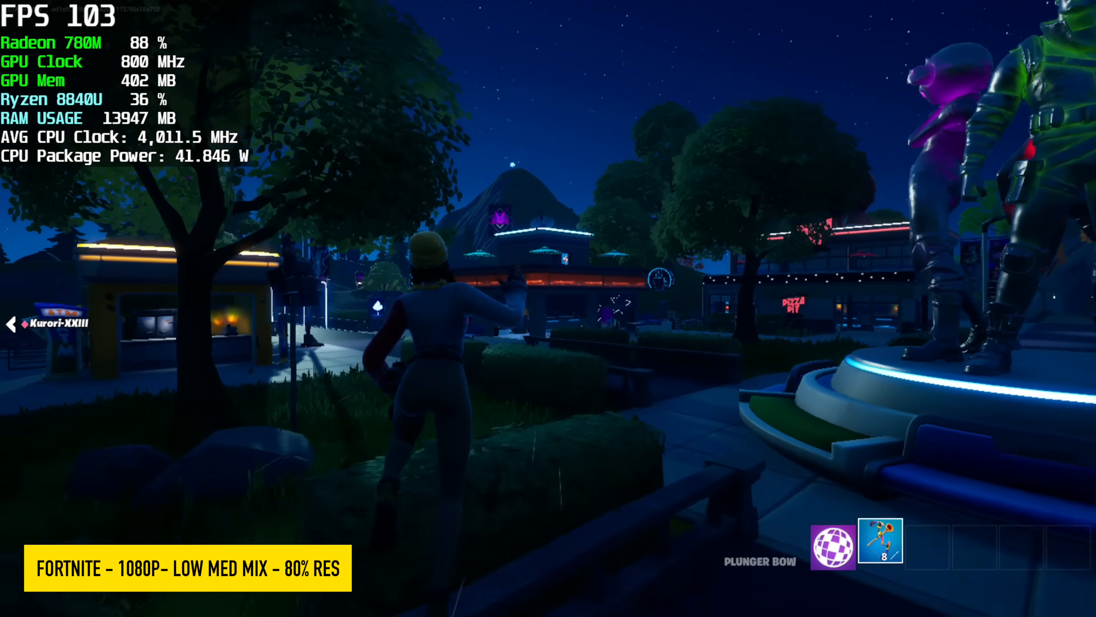
pyautogui.moveTo(548, 308)
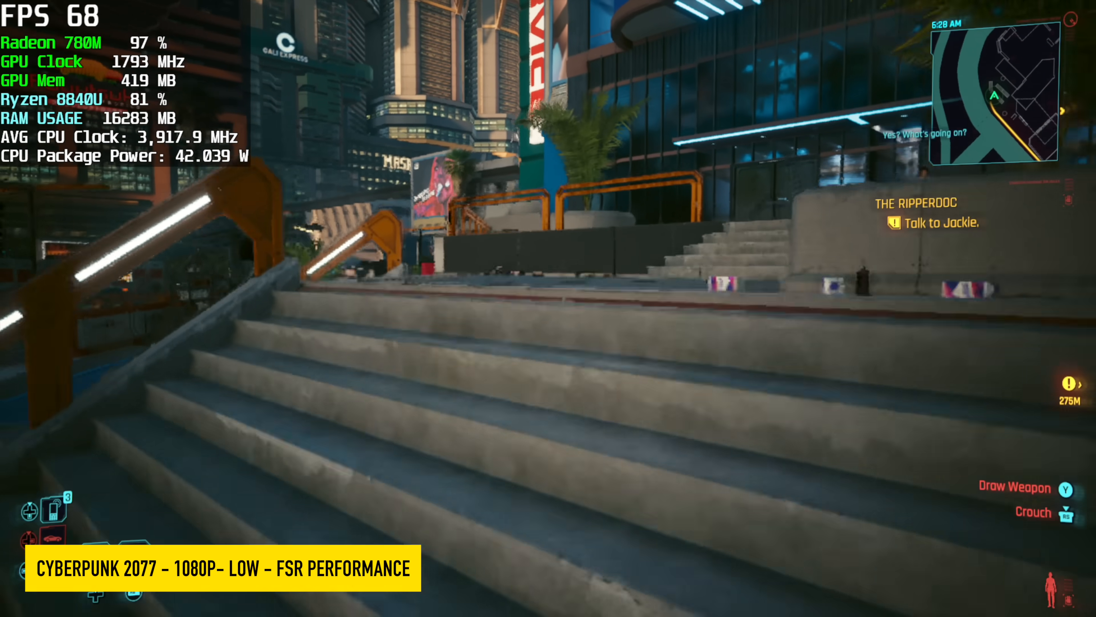
pyautogui.moveTo(549, 308)
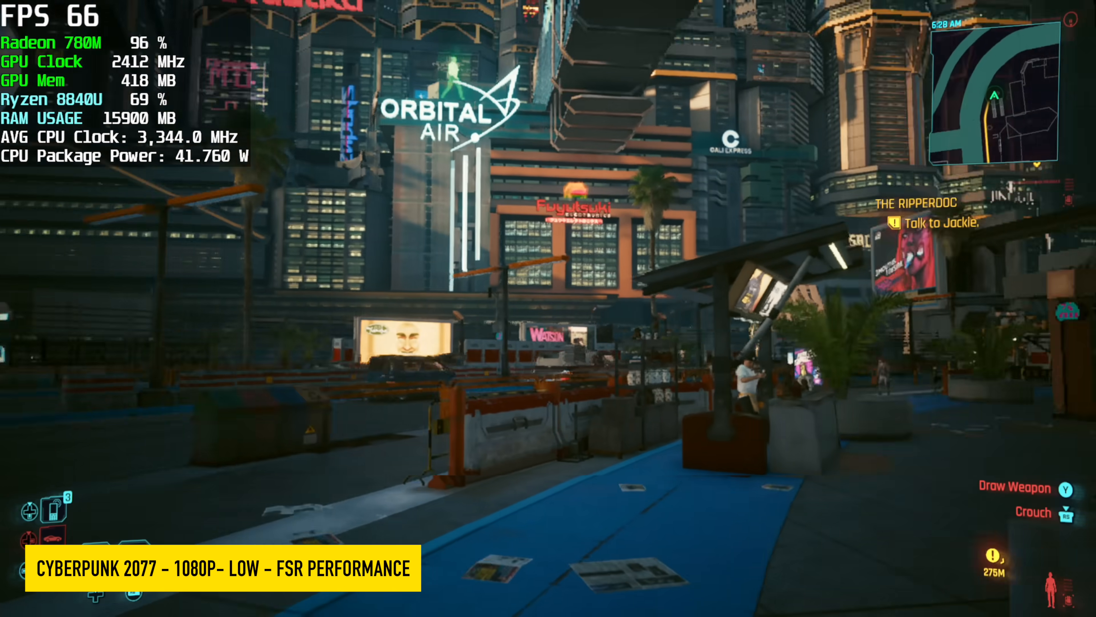
pyautogui.moveTo(548, 308)
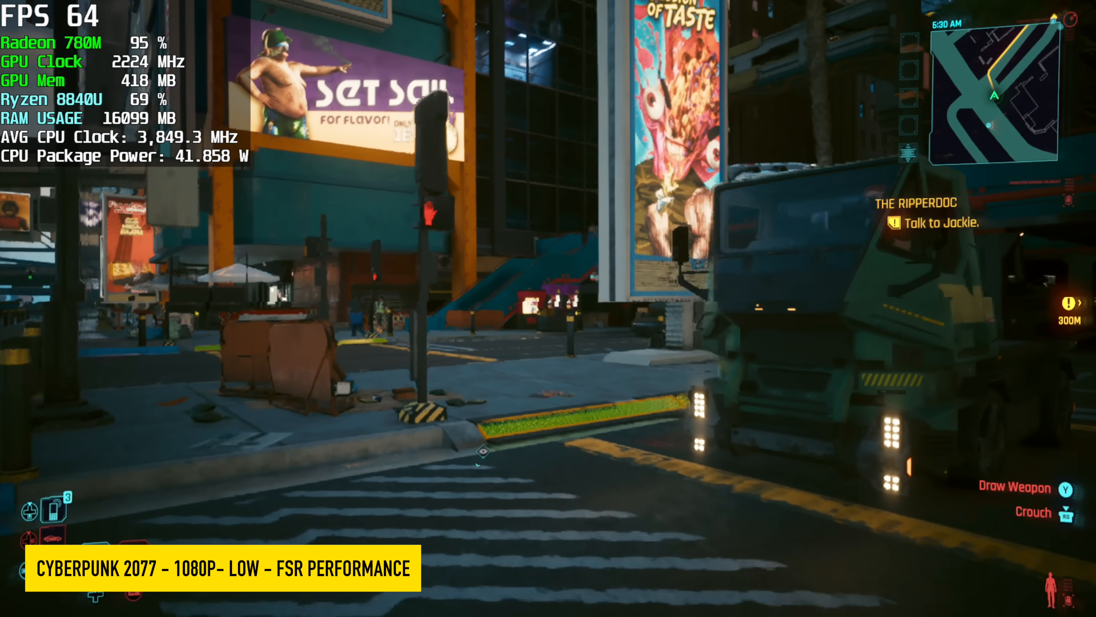
pyautogui.moveTo(548, 309)
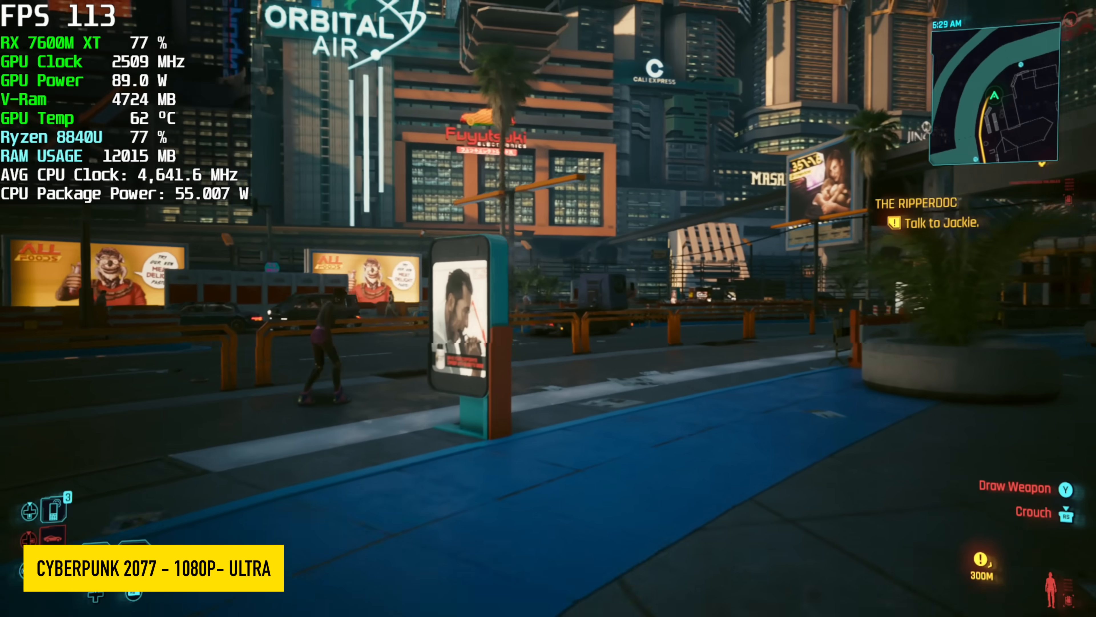
pyautogui.moveTo(548, 309)
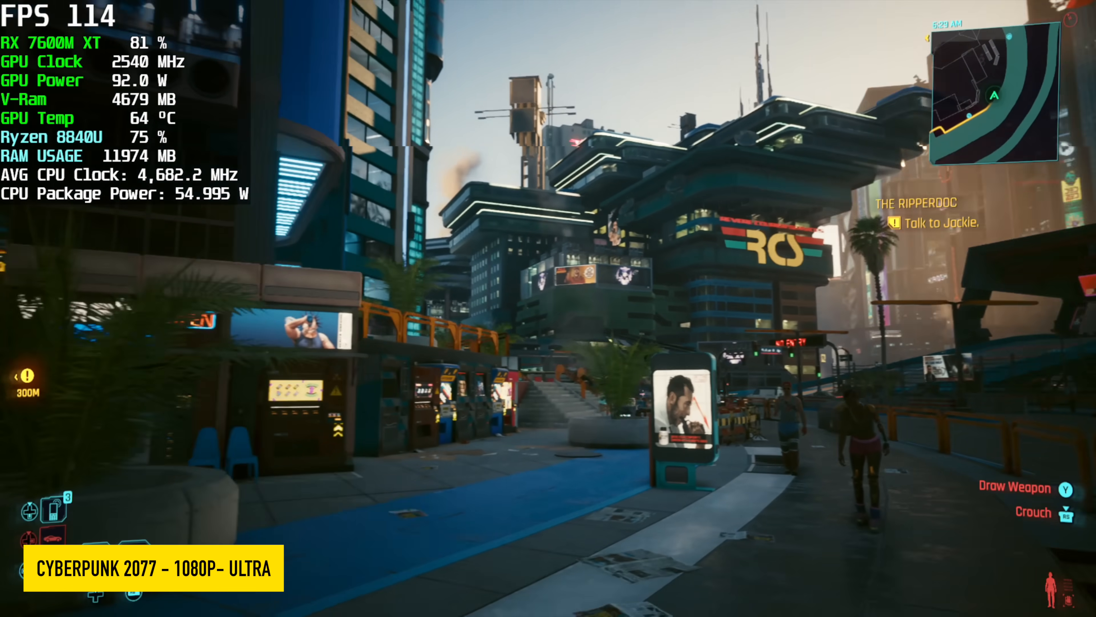
pyautogui.moveTo(548, 309)
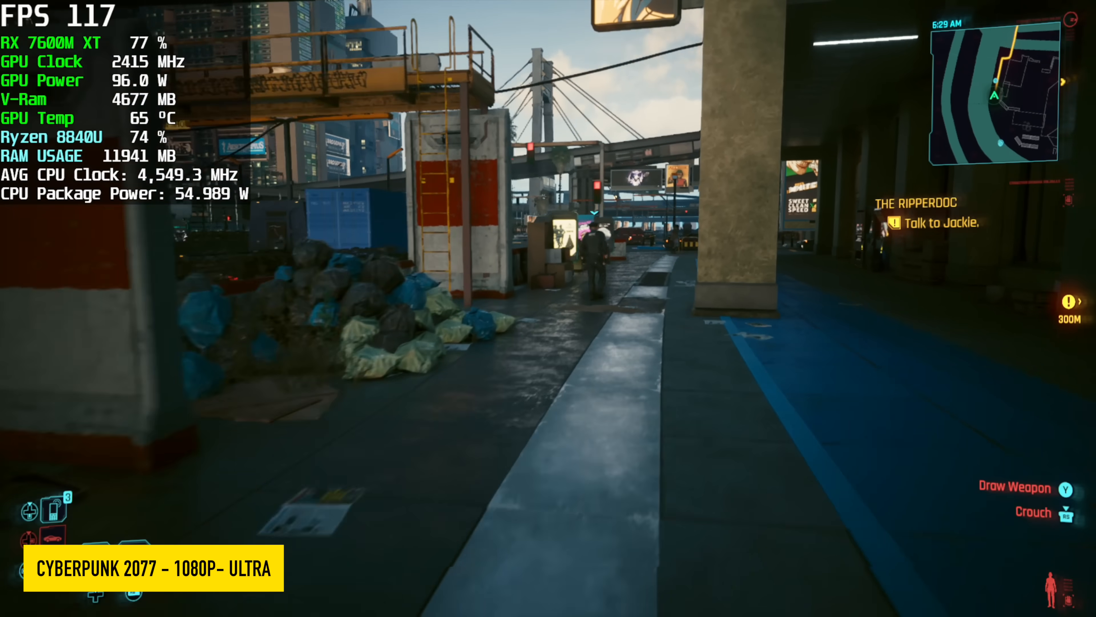
# - Walk forward through the city watching the FPS overlay at 1080p Ultra
pyautogui.press('w')
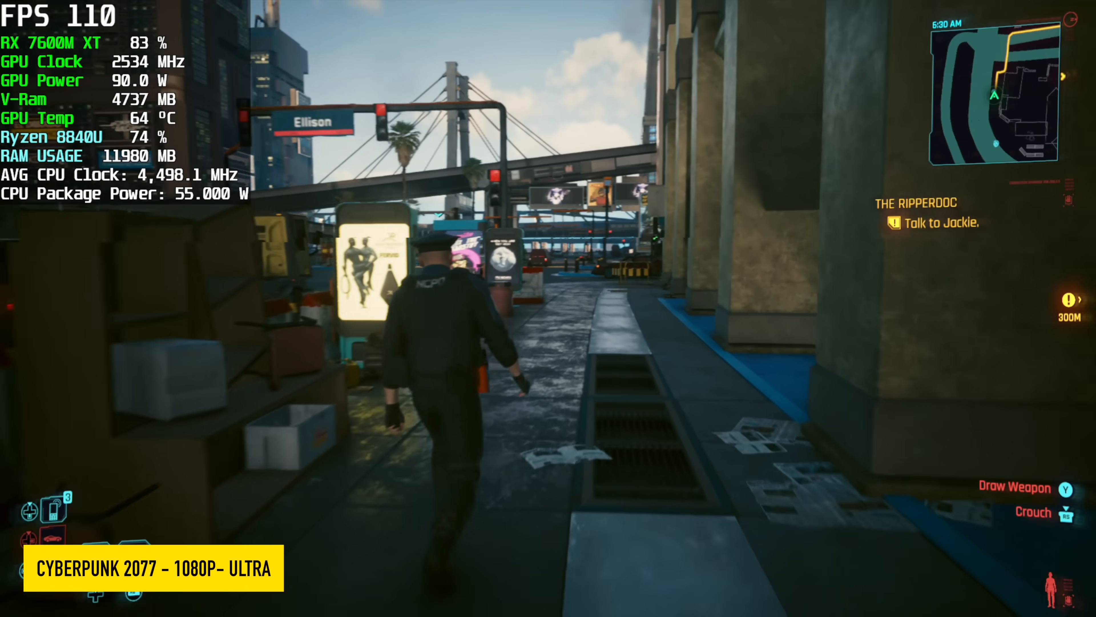